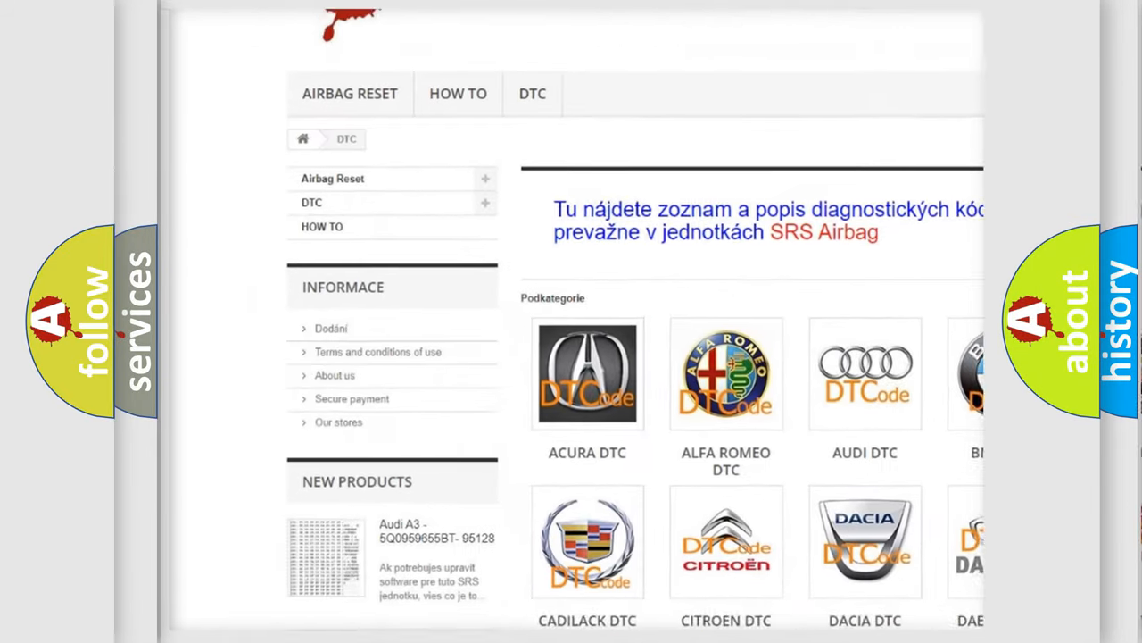
pyautogui.scroll(-3)
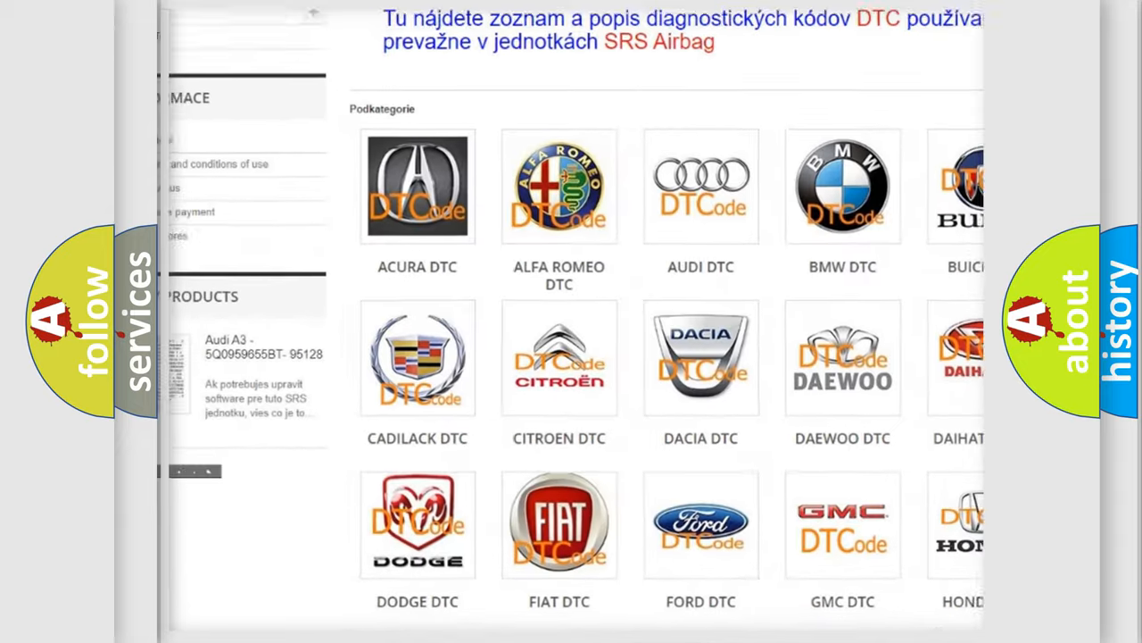
pyautogui.scroll(-3)
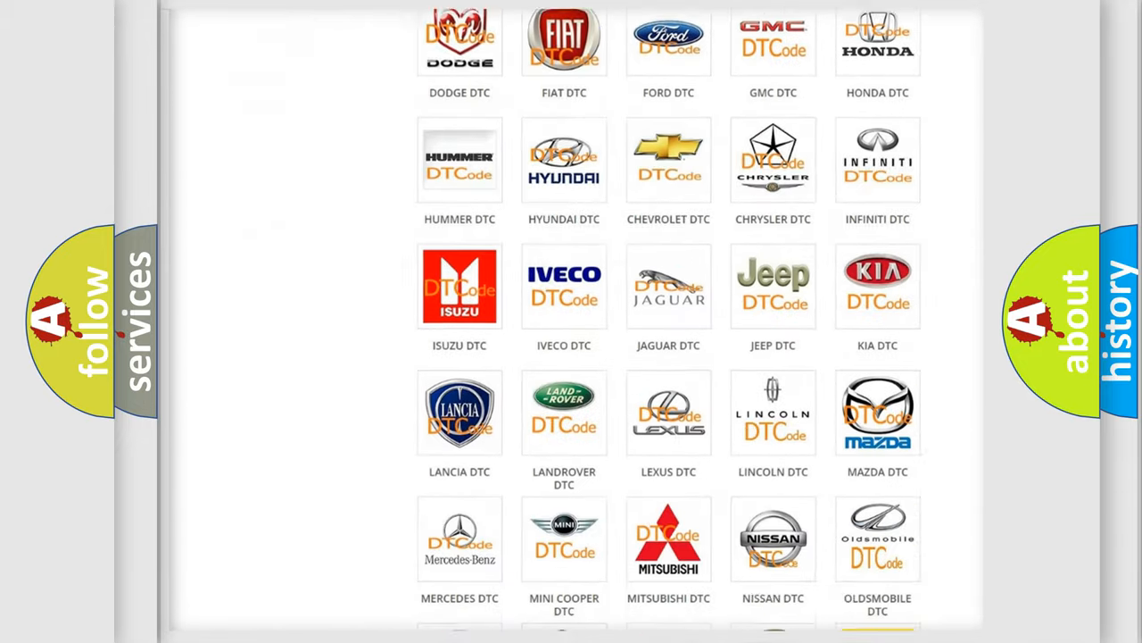
pyautogui.scroll(-3)
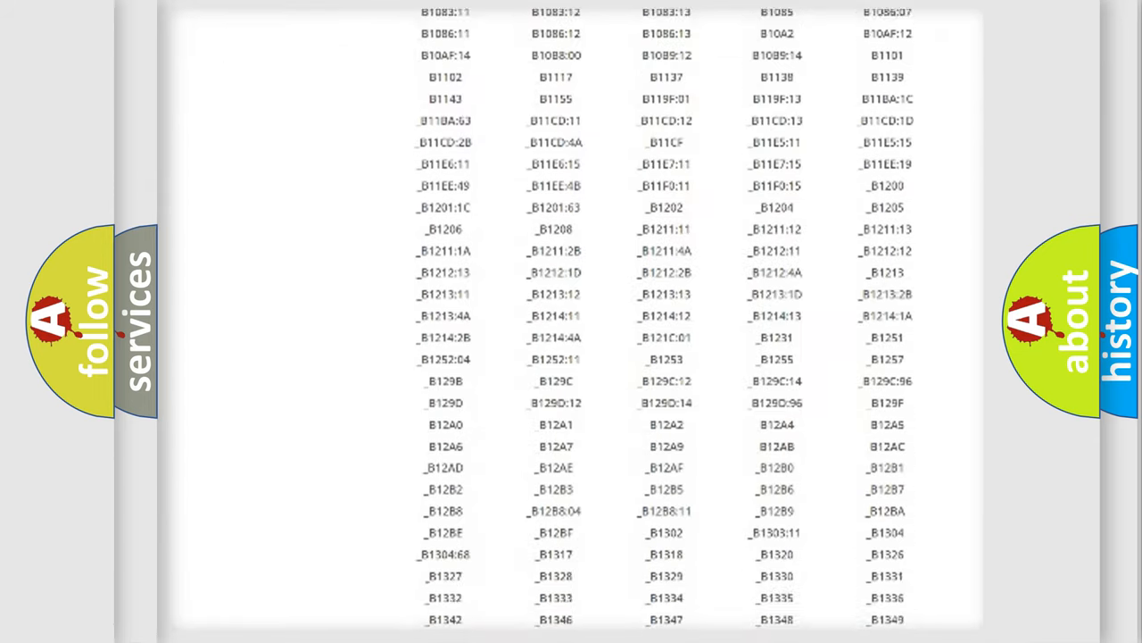
pyautogui.scroll(-3)
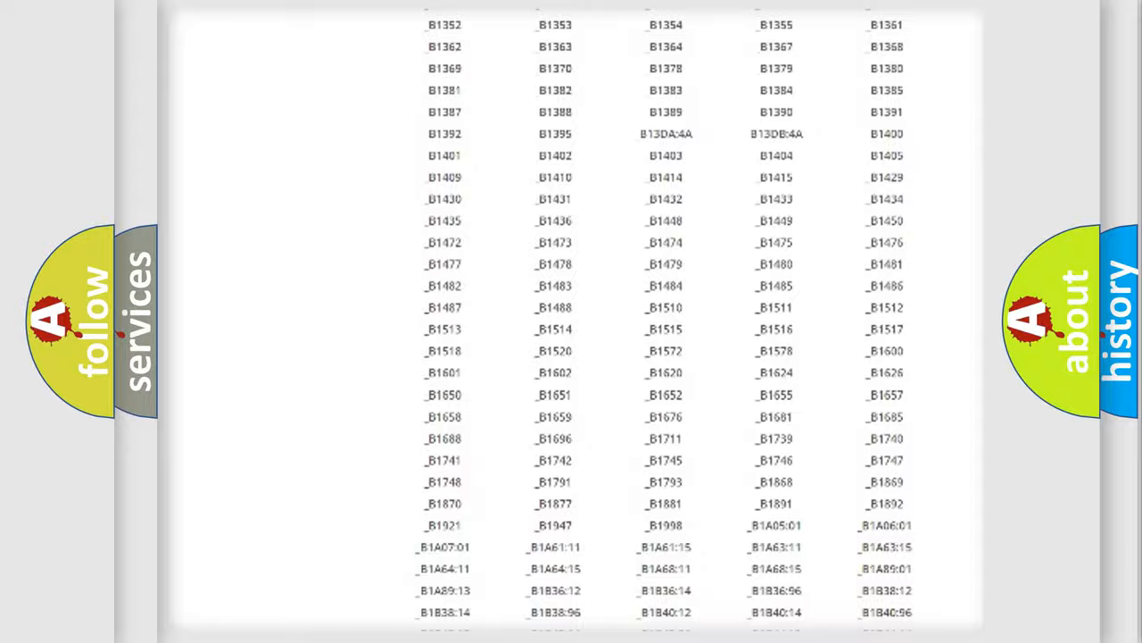